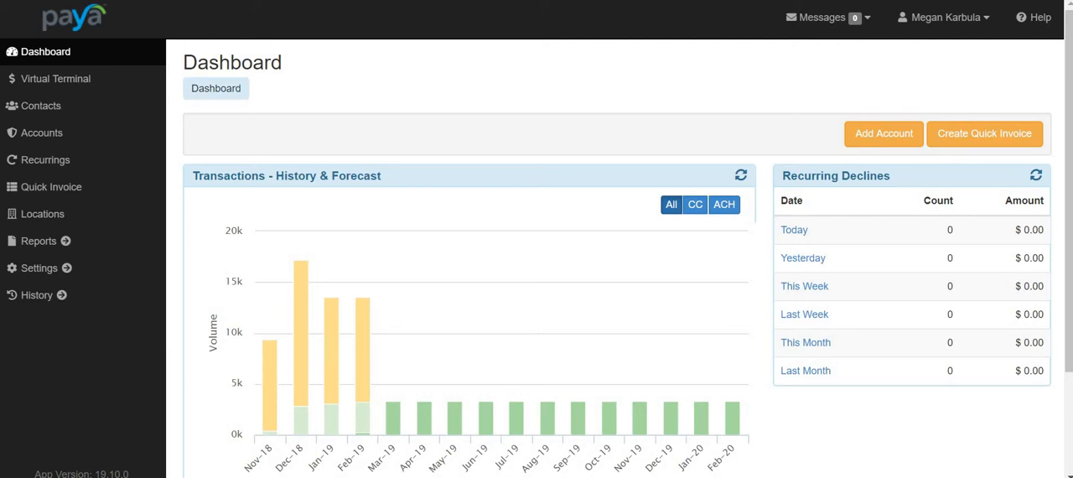
mouse_move(57, 77)
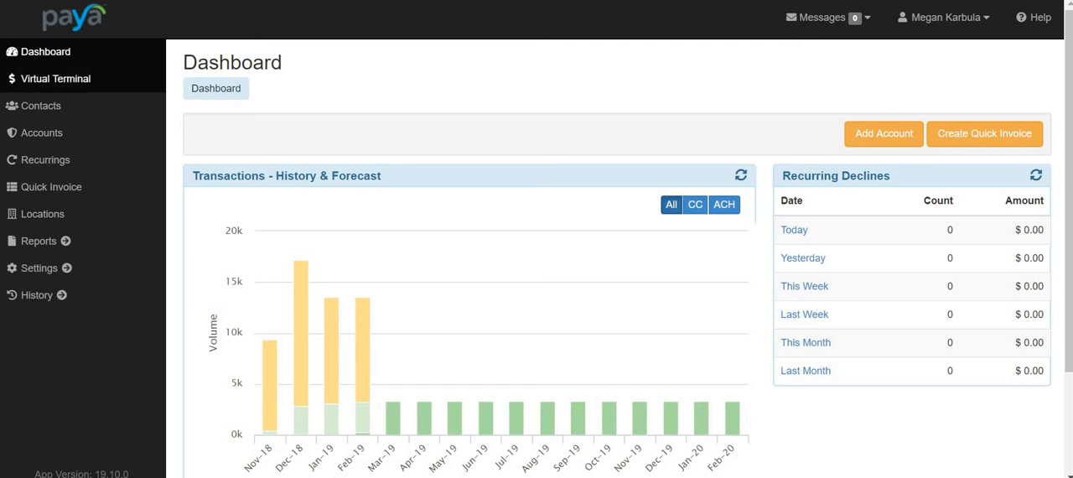
Open Marie Antoinette's record from Contacts and start a new charge for her.
left_click(40, 105)
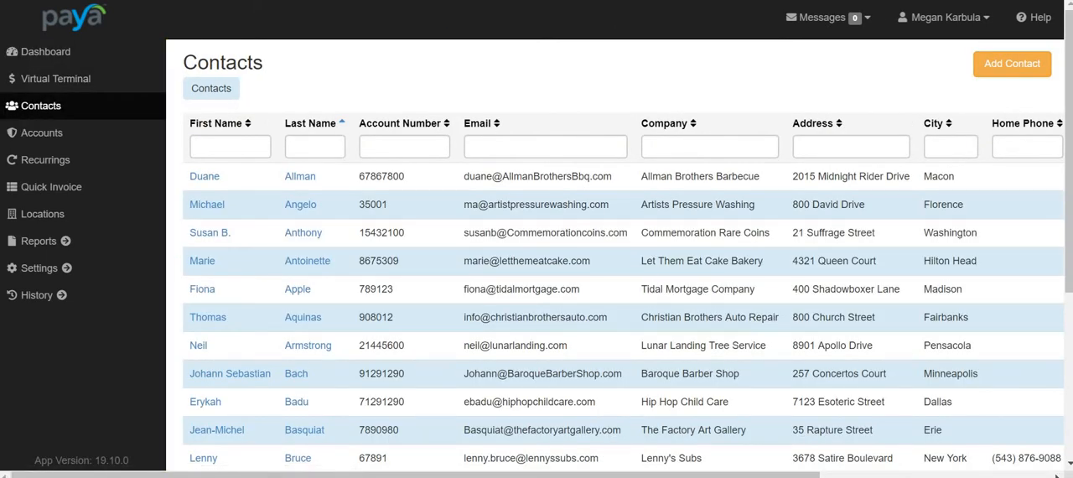
left_click(201, 261)
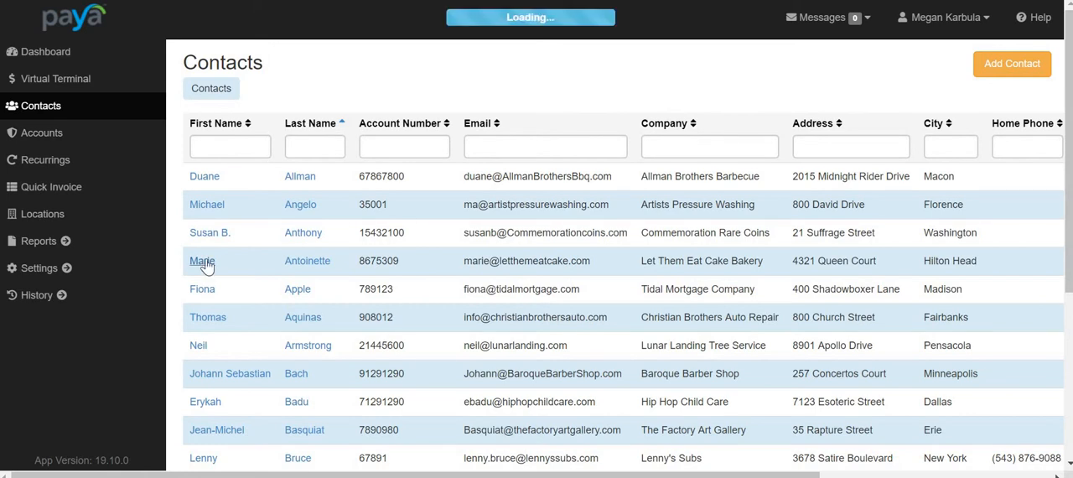
left_click(202, 261)
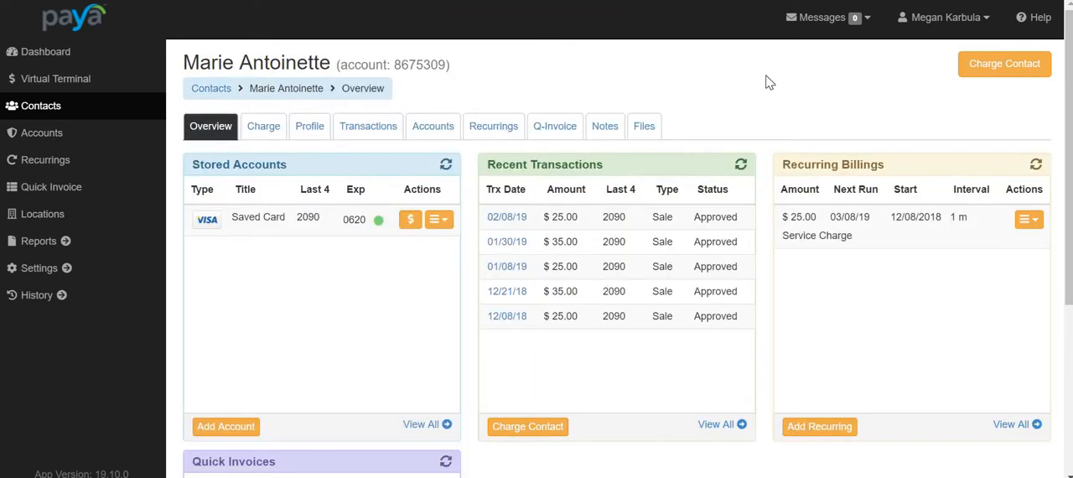
left_click(1005, 63)
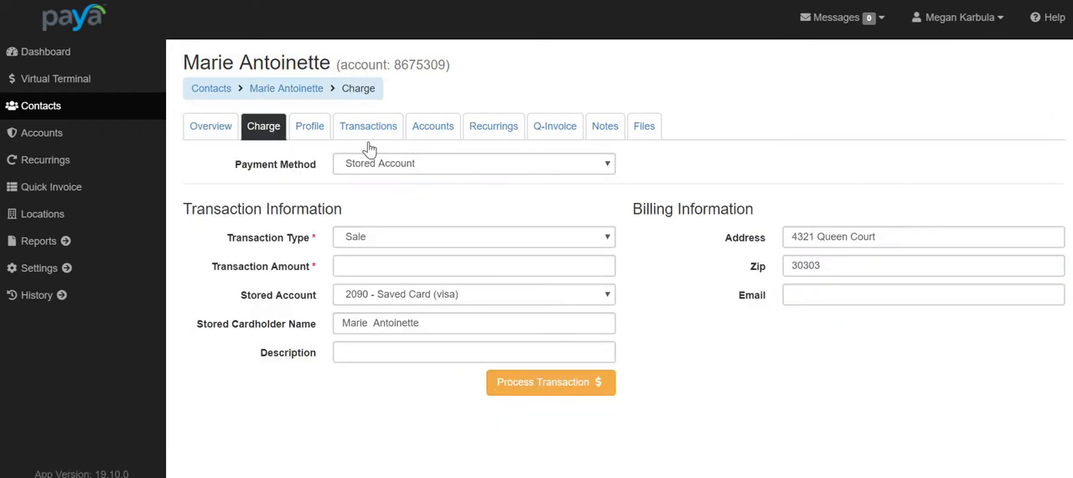
Choose Payment Method 'New Account' and Deposit Account 'ACH - ACH'.
left_click(473, 164)
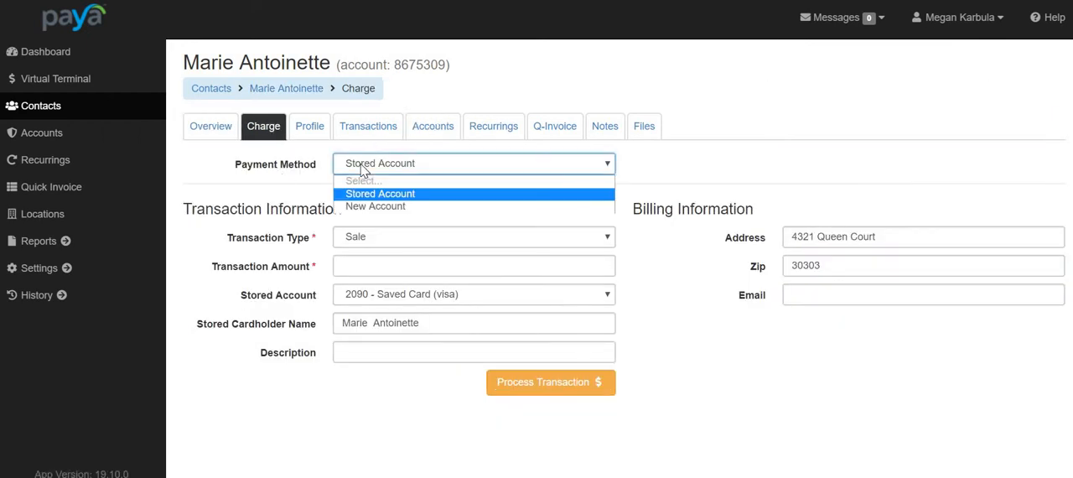
left_click(376, 207)
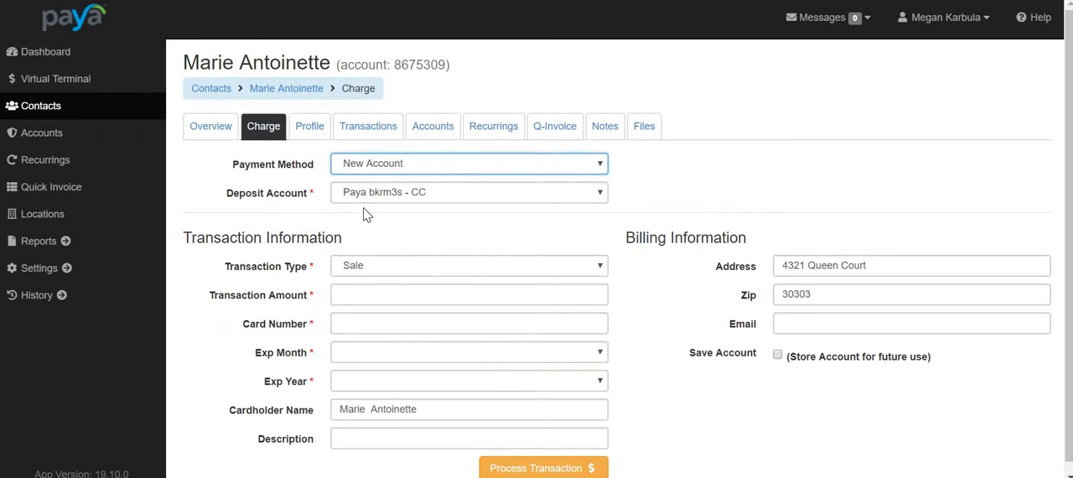
left_click(468, 193)
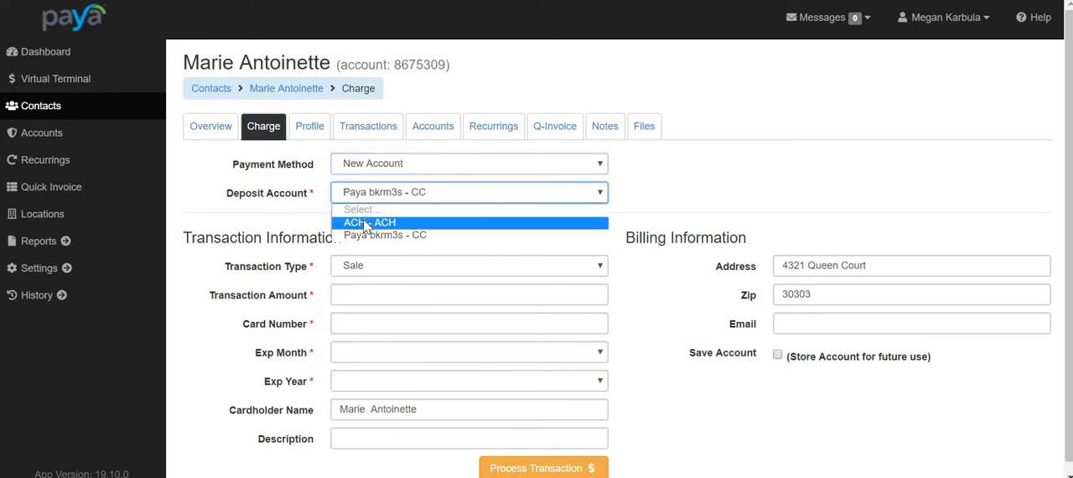
left_click(367, 221)
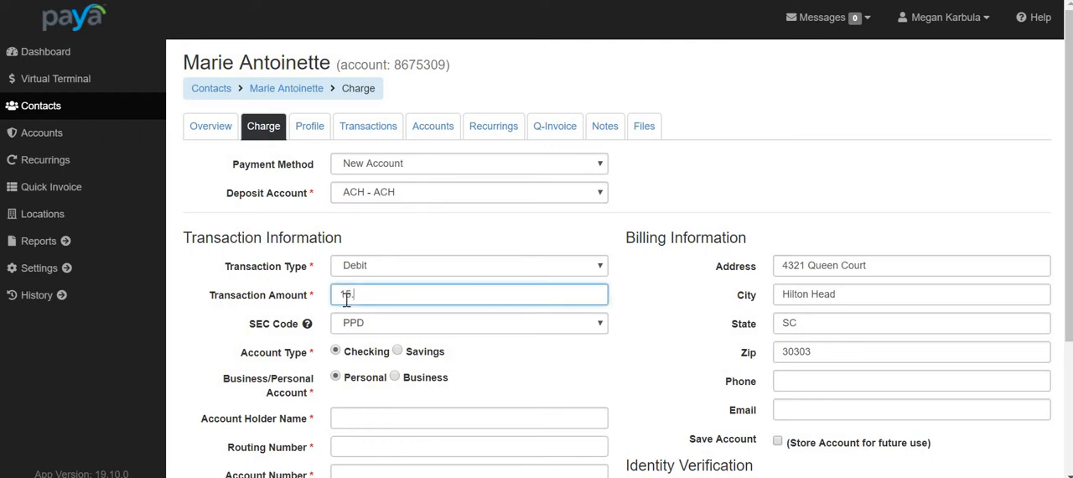
Enter amount 15.00, account holder 'Test', routing 062000080 and account number 12345678.
type("15.00")
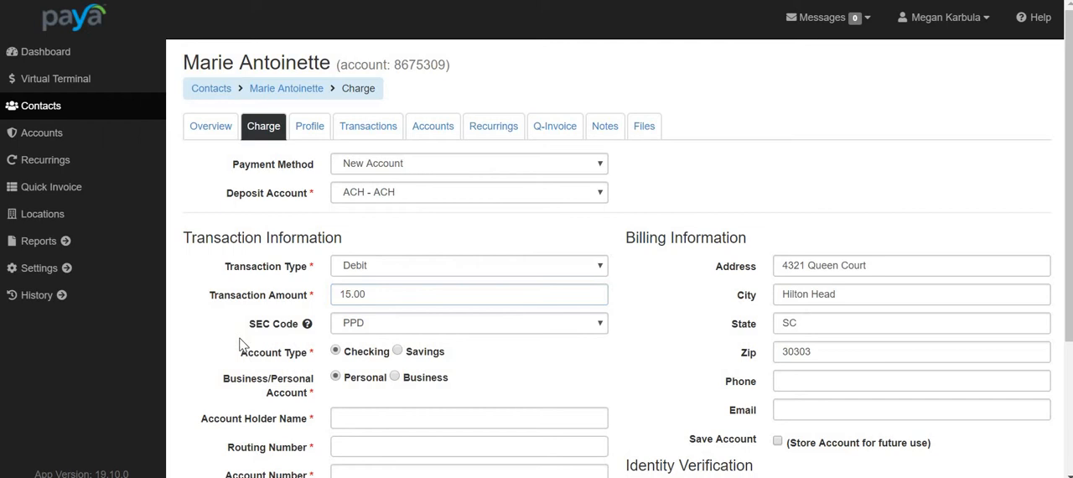
scroll("down", 3)
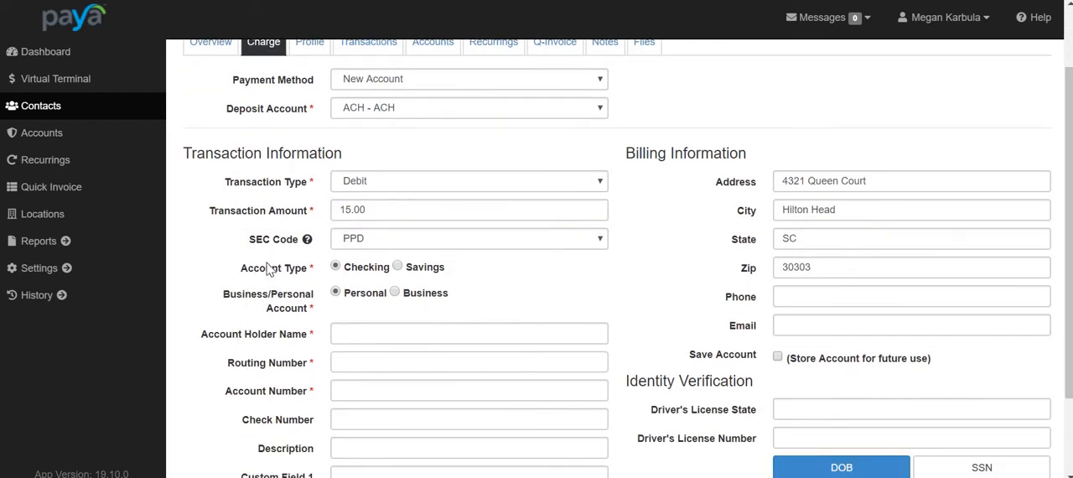
mouse_move(235, 309)
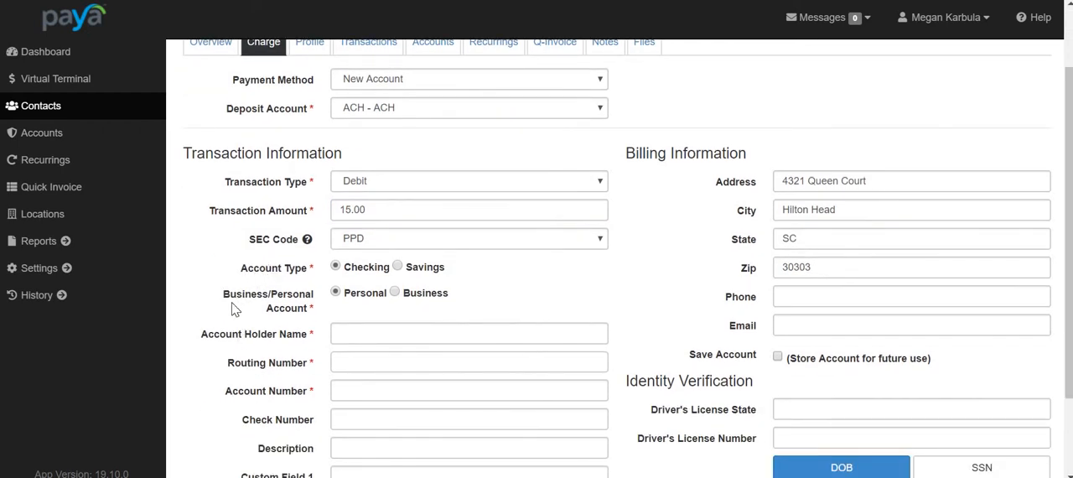
left_click(470, 334)
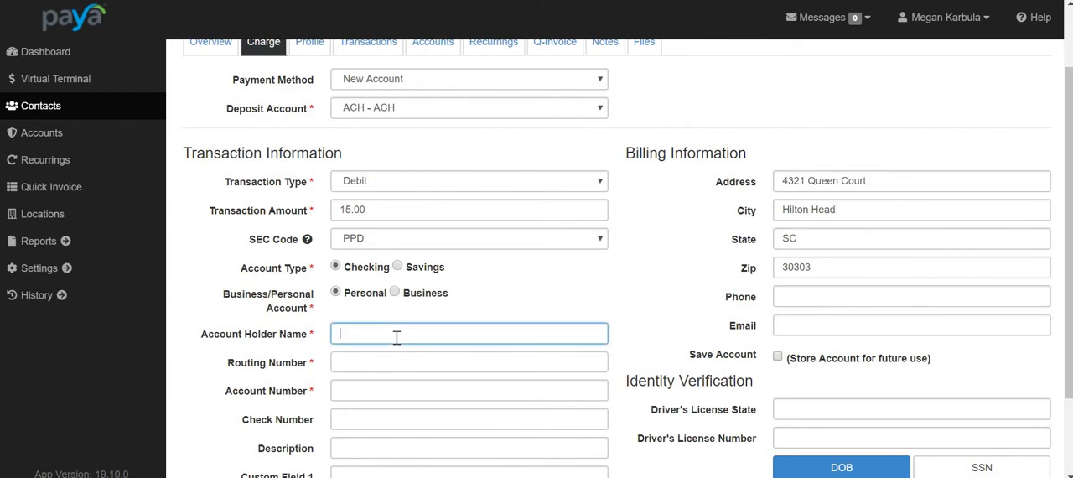
type("Test")
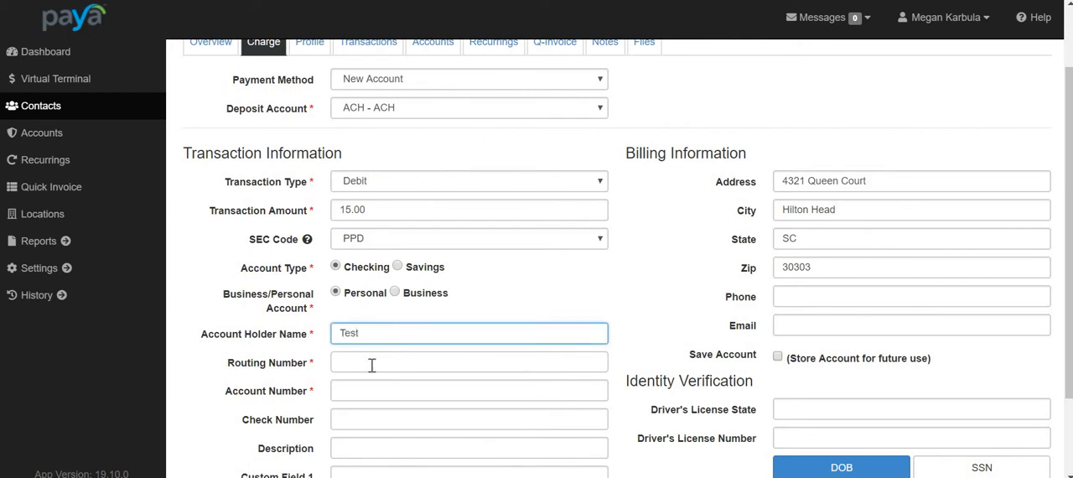
type("062000080 - WELLS FARGO BANK")
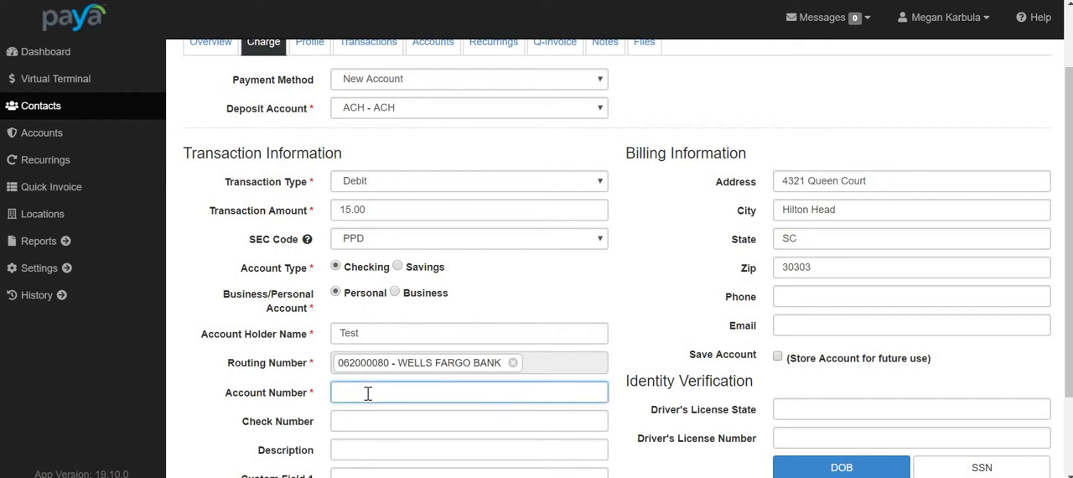
type("123456789")
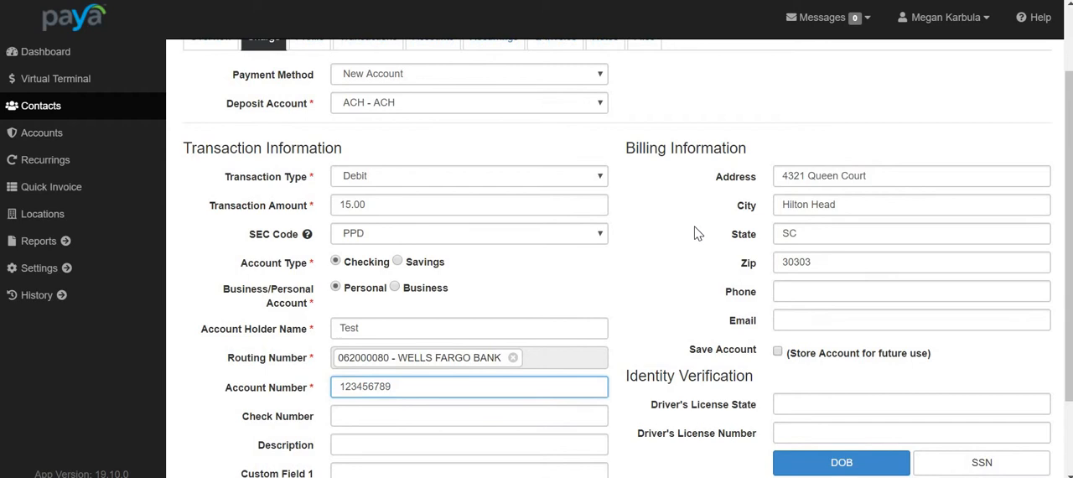
scroll("down", 3)
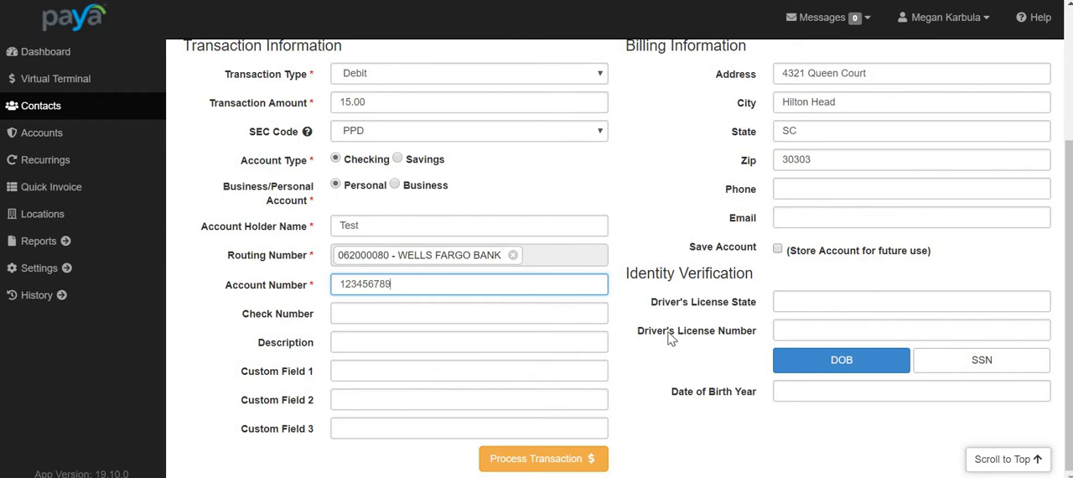
mouse_move(547, 458)
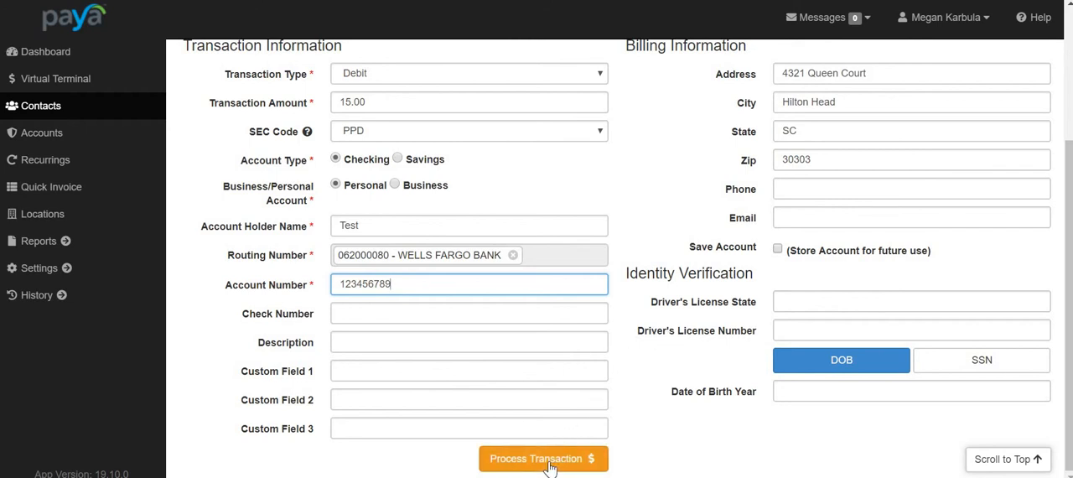
Process the $15.00 debit and close its approved Transaction Detail window.
left_click(543, 458)
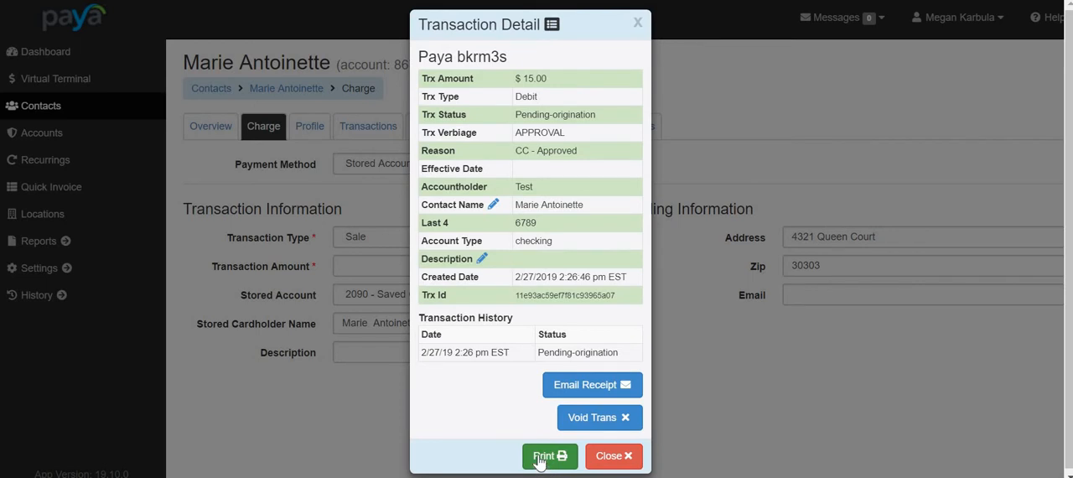
mouse_move(513, 426)
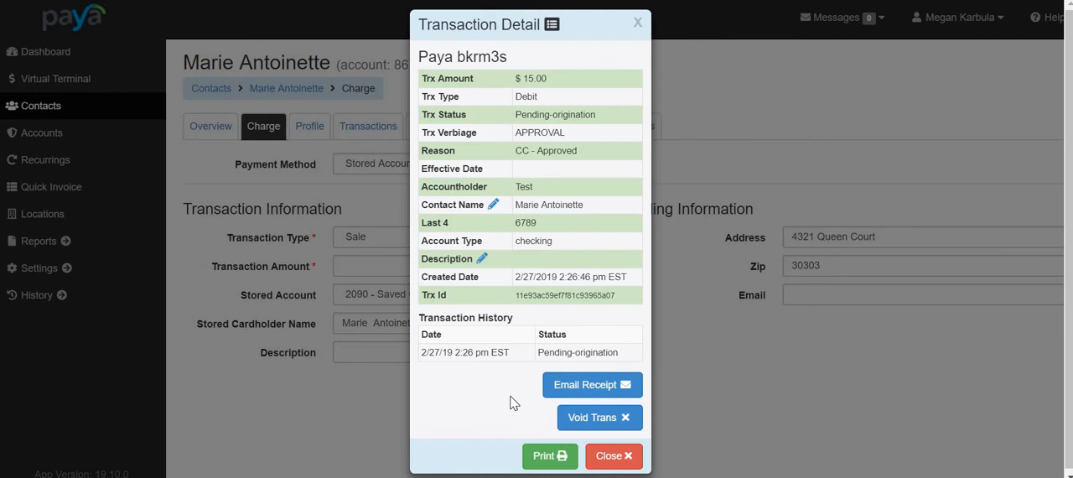
left_click(614, 457)
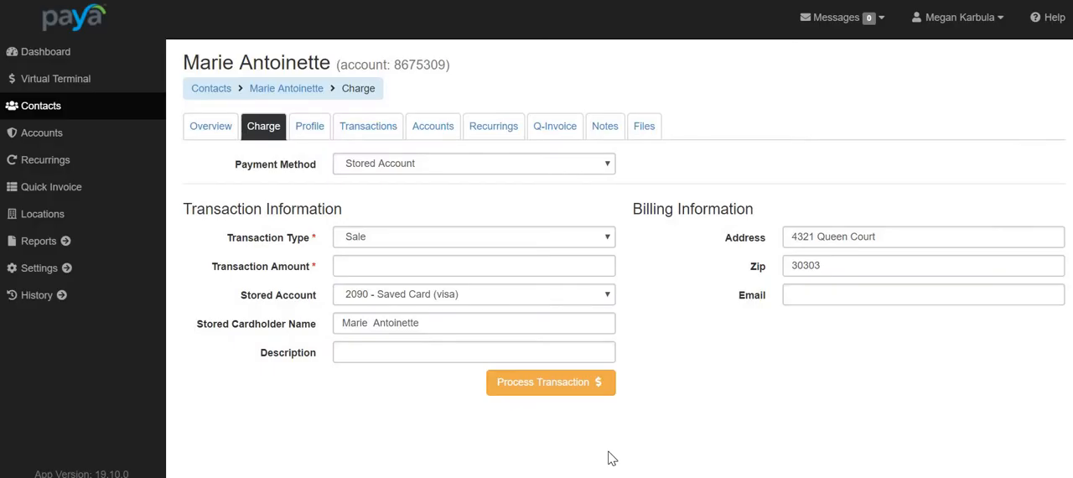